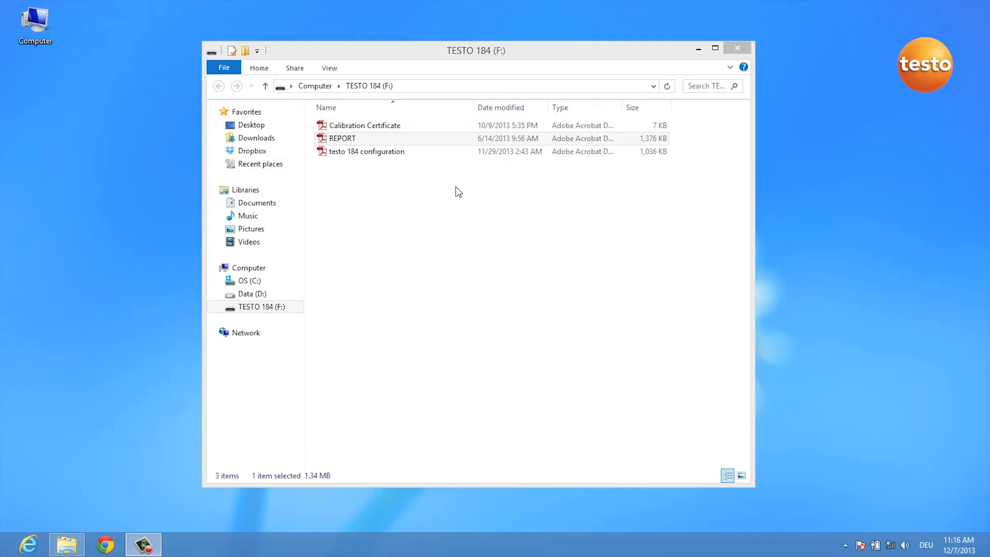
mouse_move(451, 195)
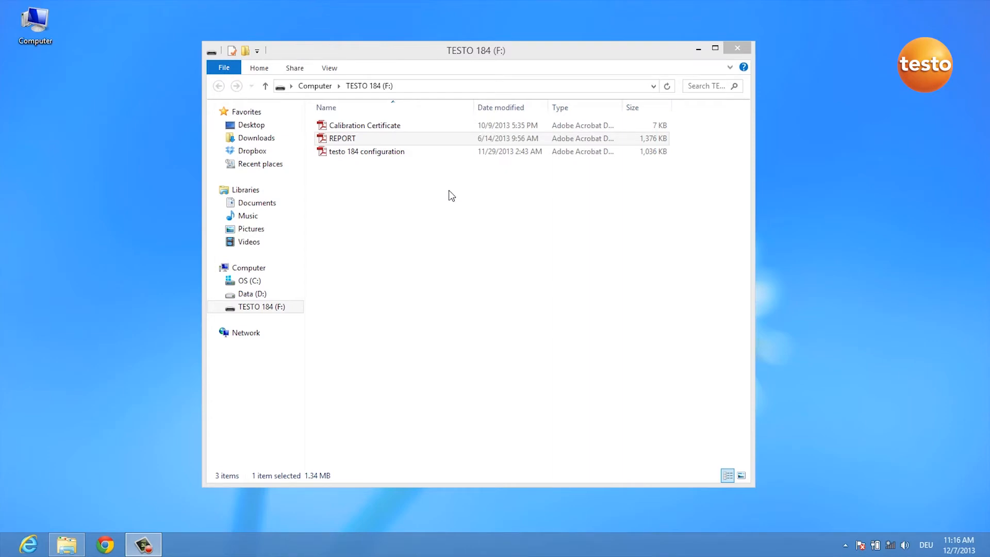
mouse_move(496, 240)
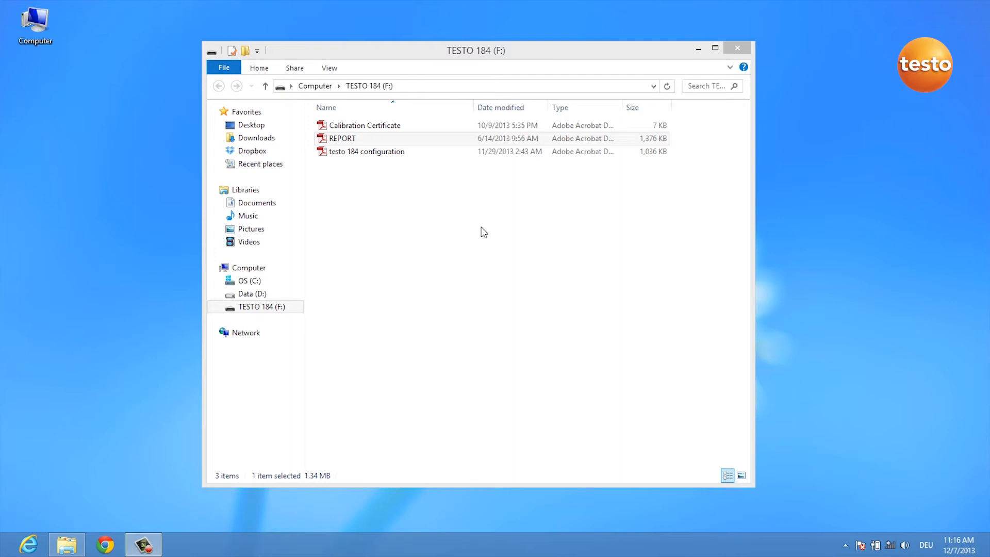
Open the REPORT PDF from the TESTO 184 (F:) drive into Adobe Reader
click(342, 138)
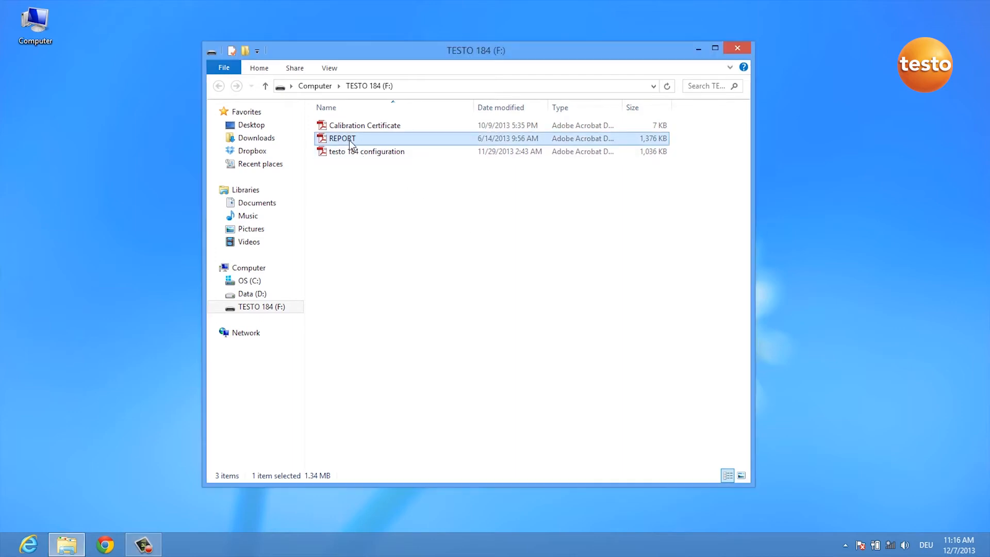
double_click(341, 138)
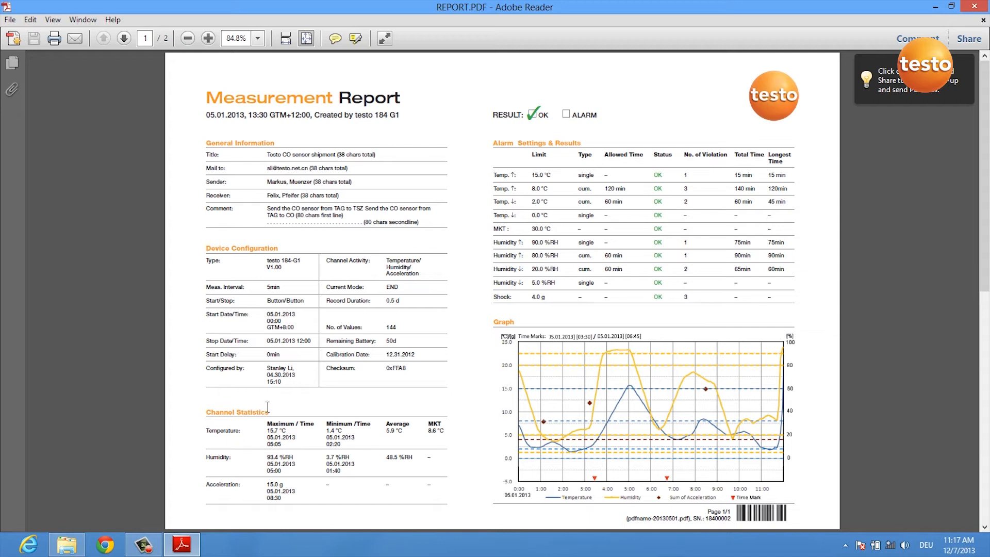
mouse_move(462, 435)
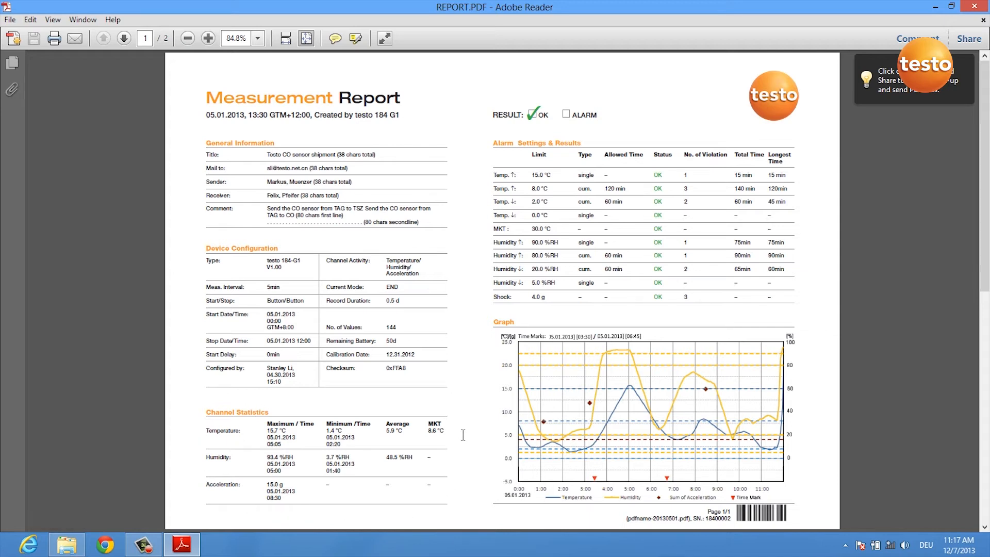